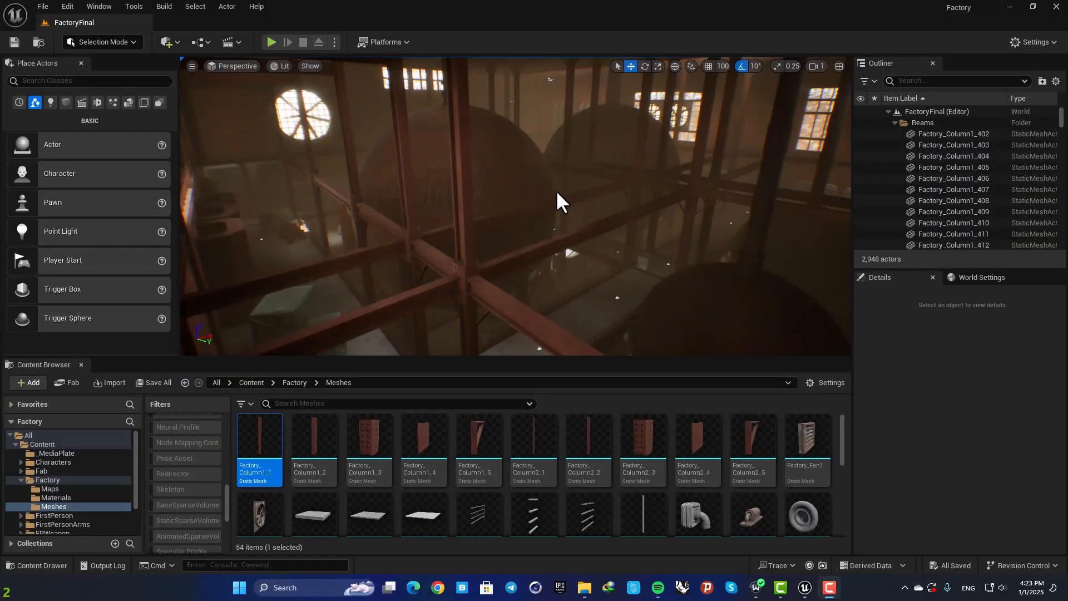
{"action": "mouse_move", "coordinate": [529, 272]}
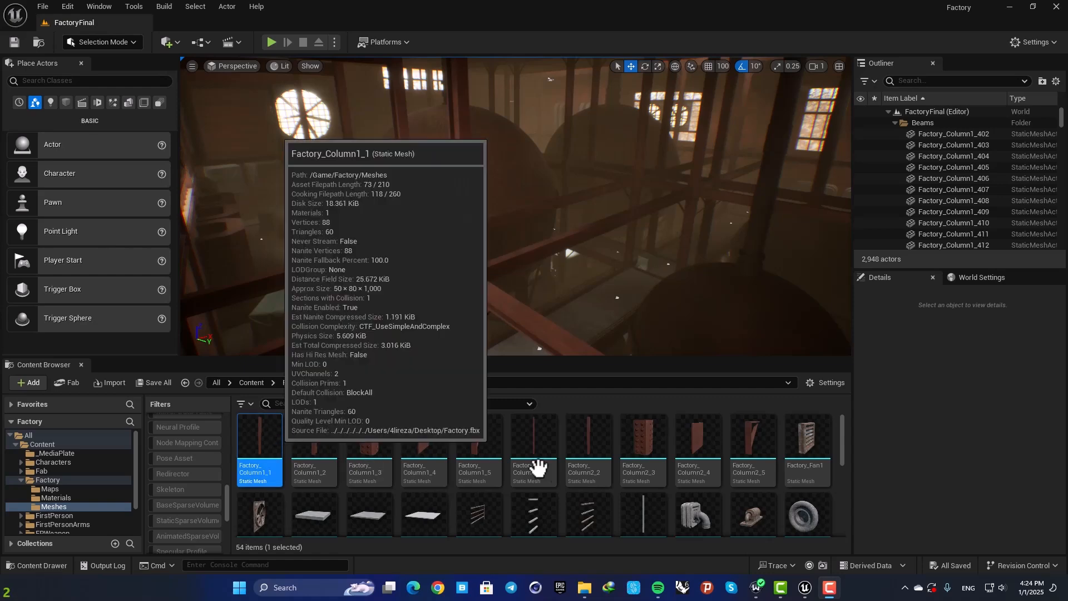
{"action": "mouse_move", "coordinate": [368, 450]}
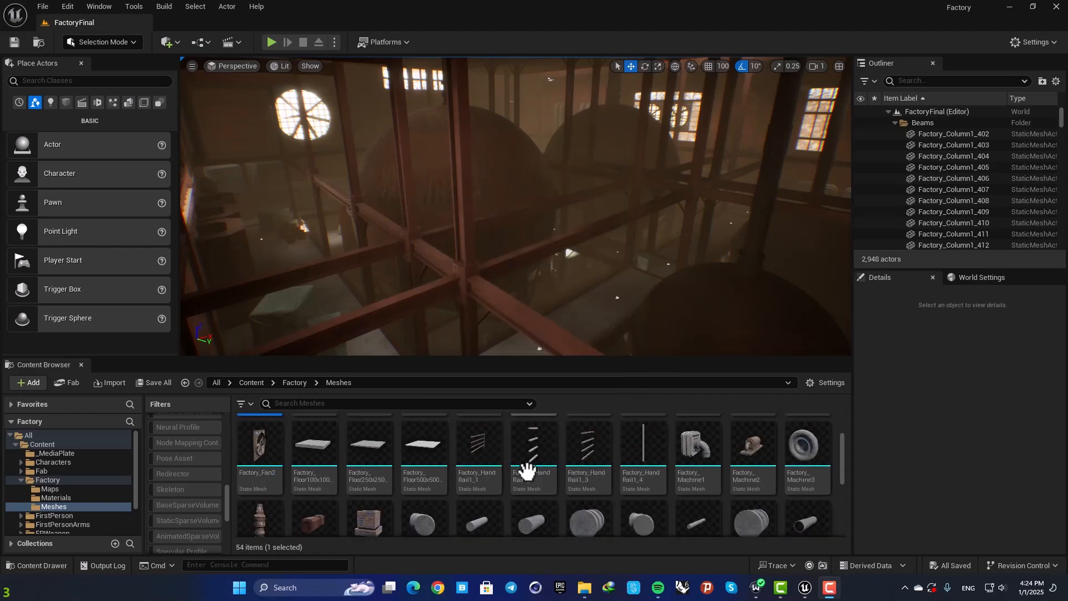
Filter the plugin list by 'advanced rena' to confirm Advanced Renamer is enabled.
{"action": "scroll", "scroll_direction": "up", "scroll_amount": 3}
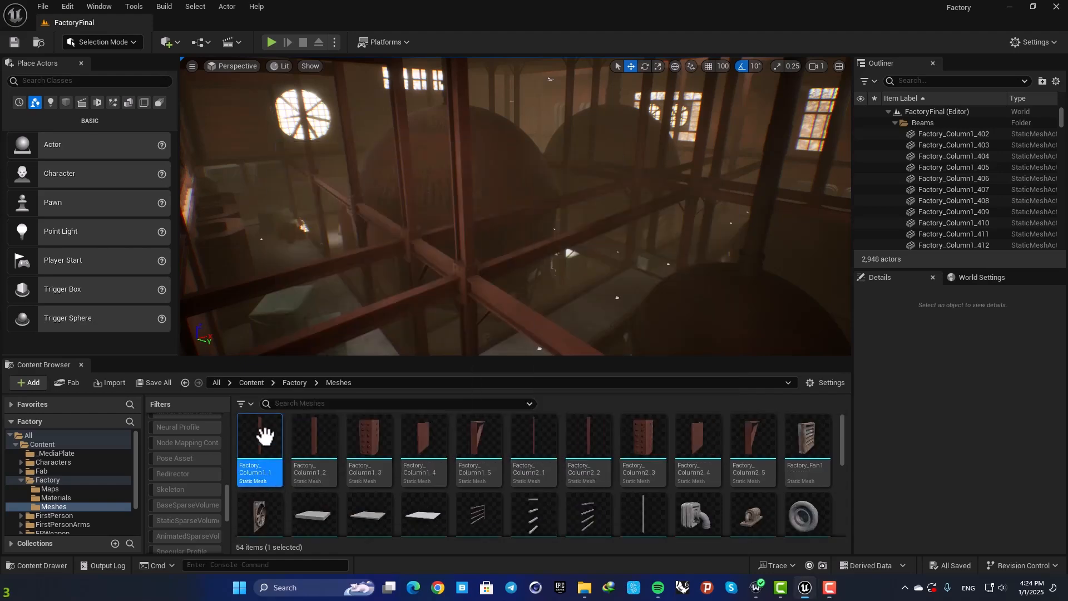
{"action": "mouse_move", "coordinate": [259, 443]}
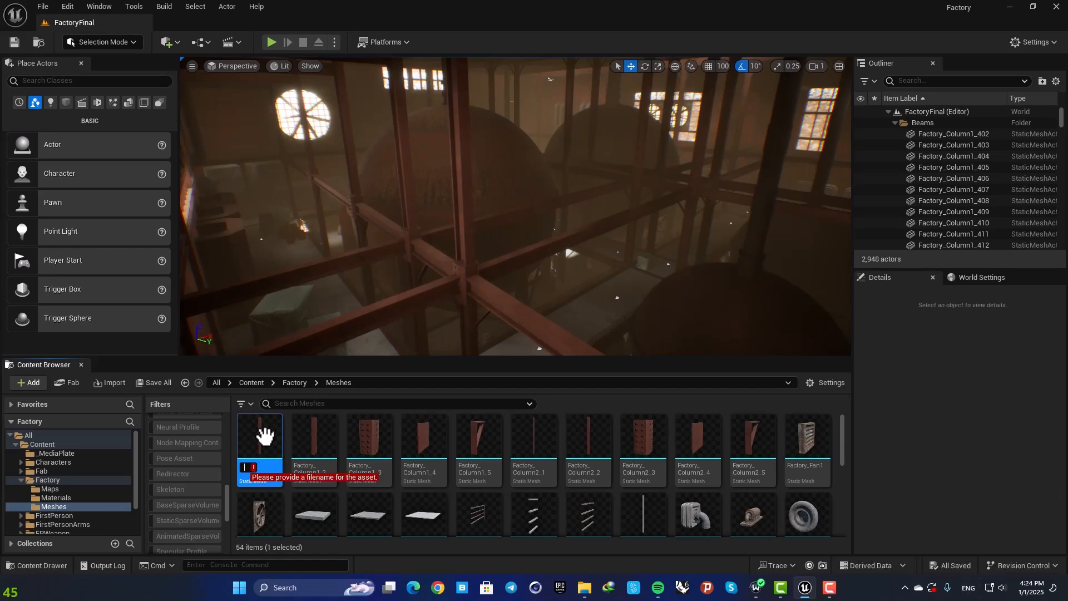
{"action": "type", "text": "SM"}
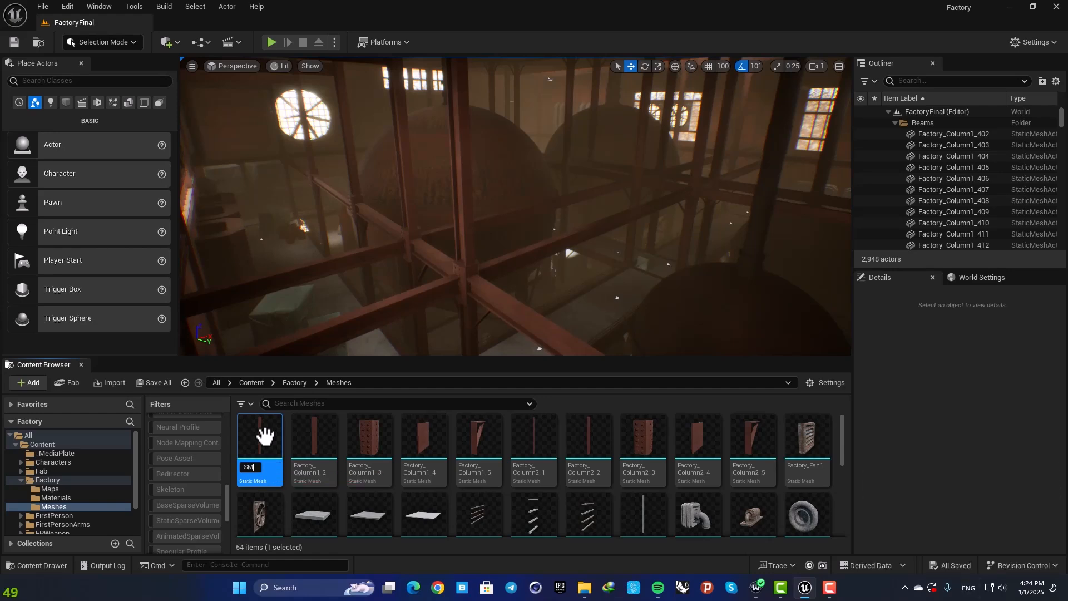
{"action": "mouse_move", "coordinate": [259, 440]}
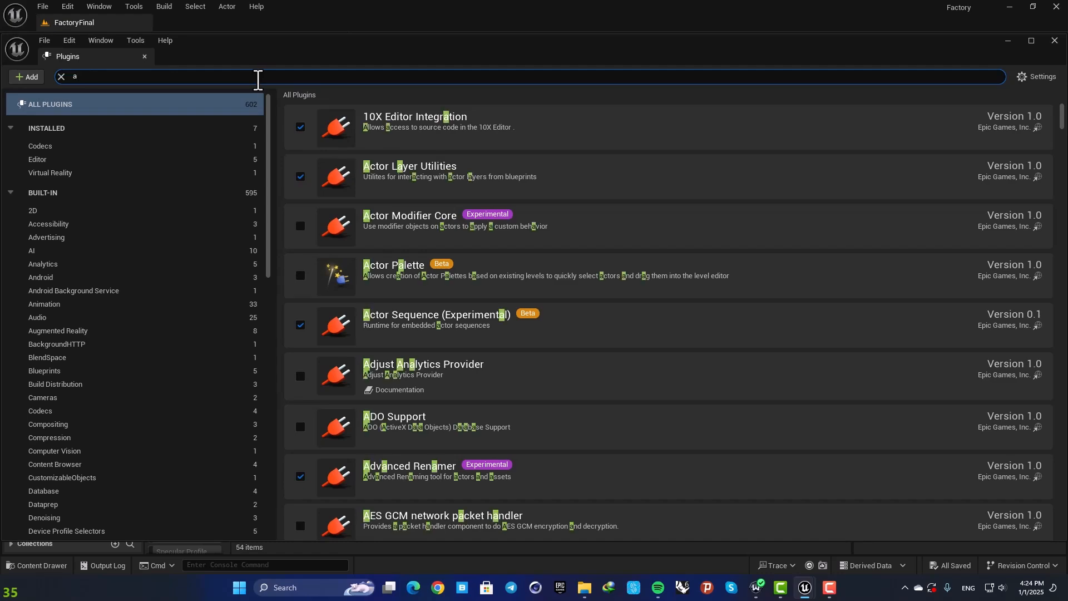
{"action": "type", "text": "dvanced"}
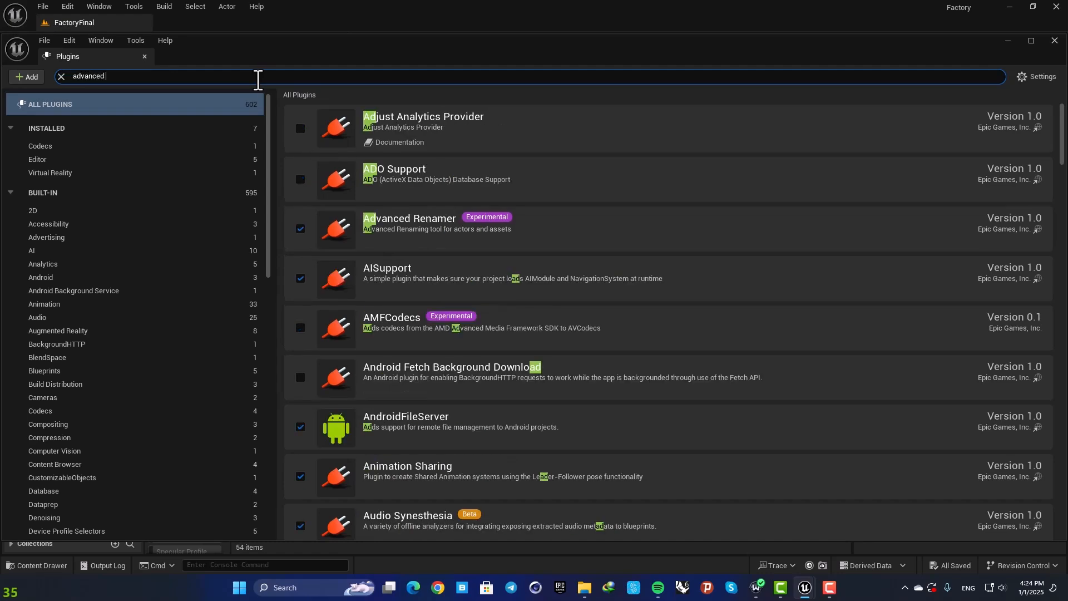
{"action": "type", "text": "rena"}
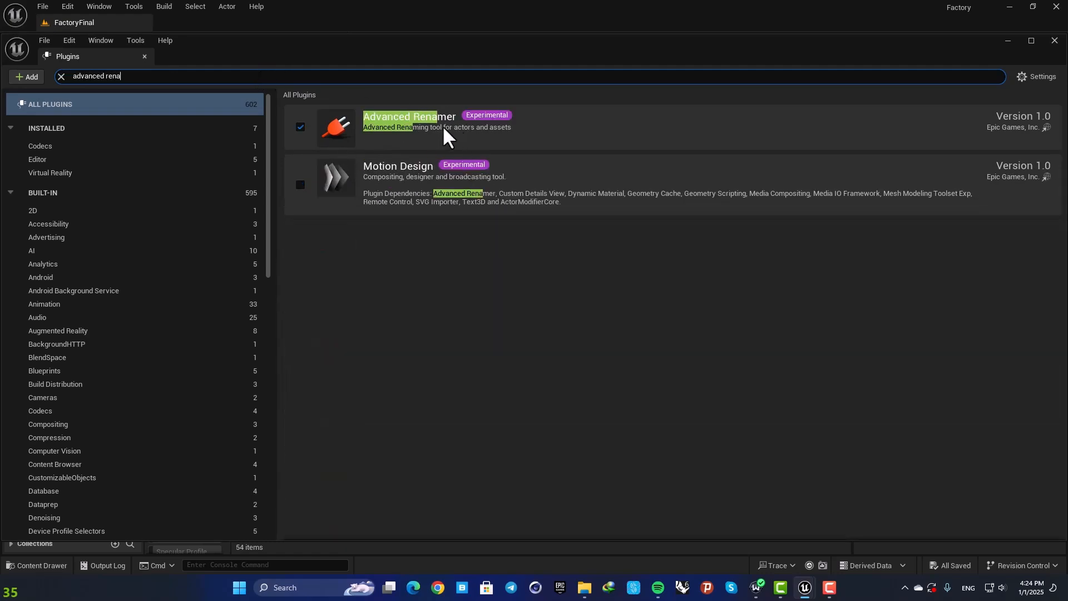
{"action": "mouse_move", "coordinate": [300, 128]}
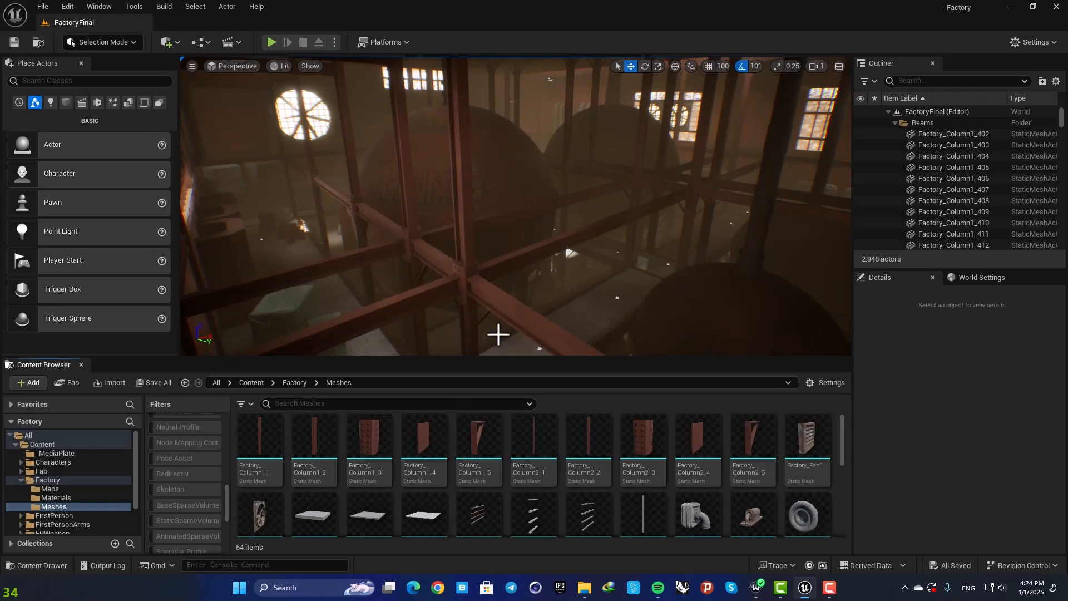
{"action": "mouse_move", "coordinate": [462, 453]}
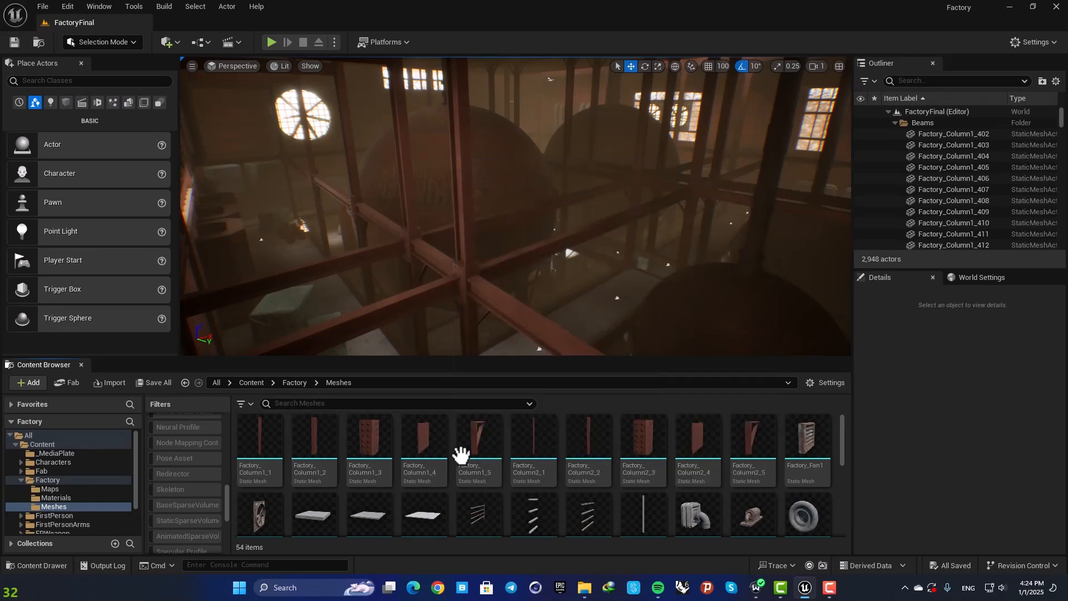
Select all 54 meshes with Ctrl+A and choose Advanced Rename from the context menu.
{"action": "left_click", "coordinate": [258, 440]}
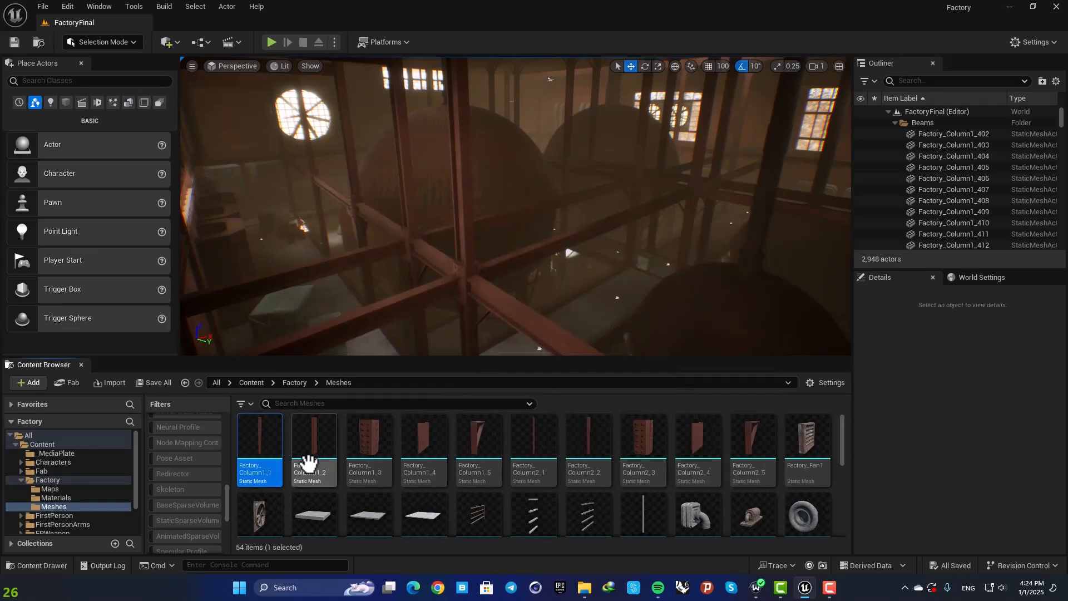
{"action": "key", "text": "ctrl+a"}
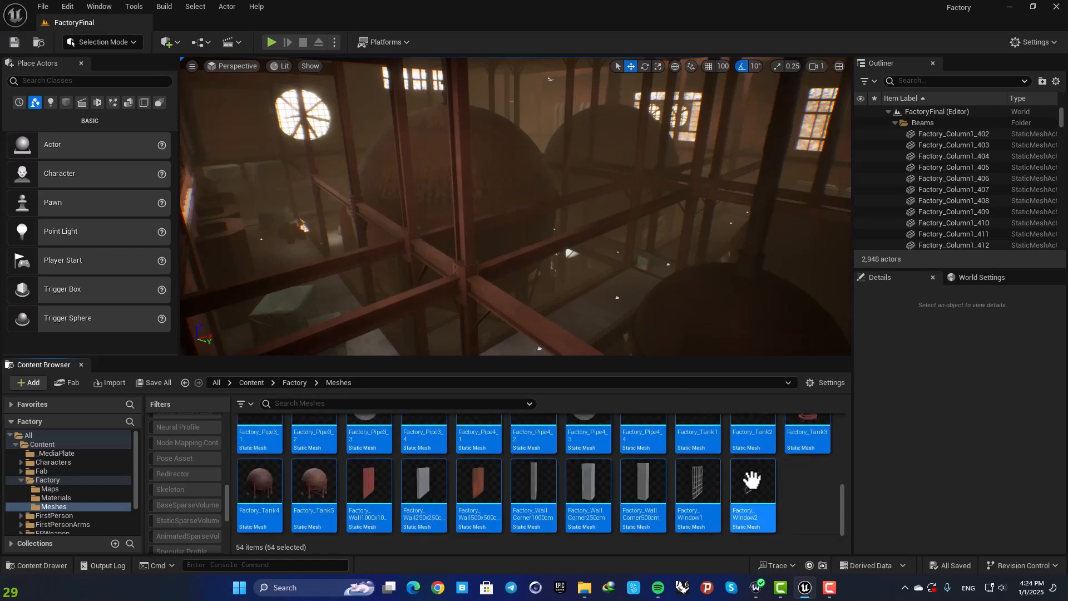
{"action": "right_click", "coordinate": [752, 483]}
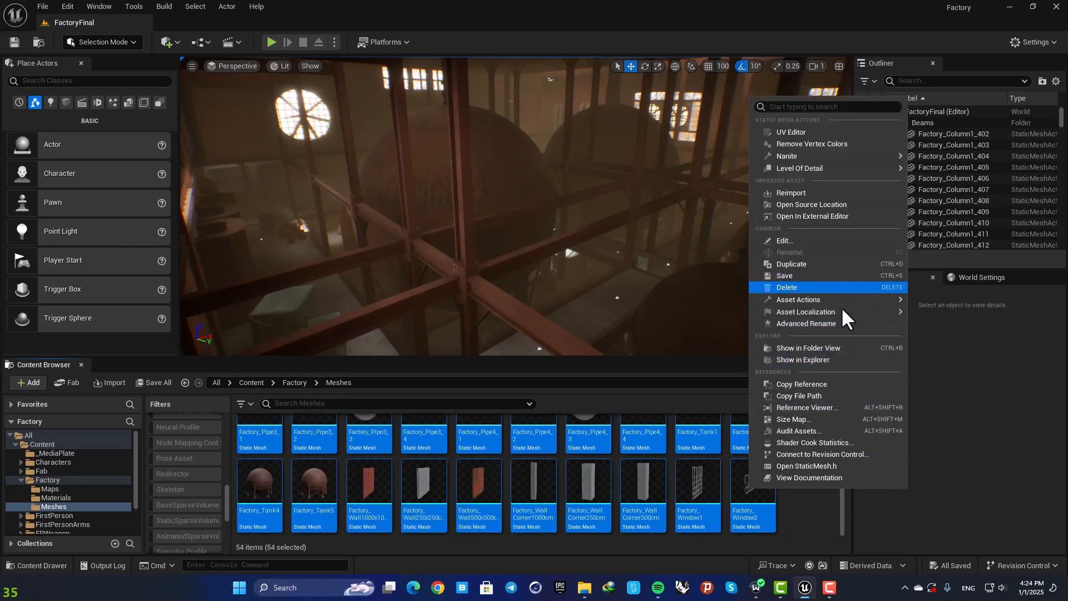
{"action": "mouse_move", "coordinate": [807, 323]}
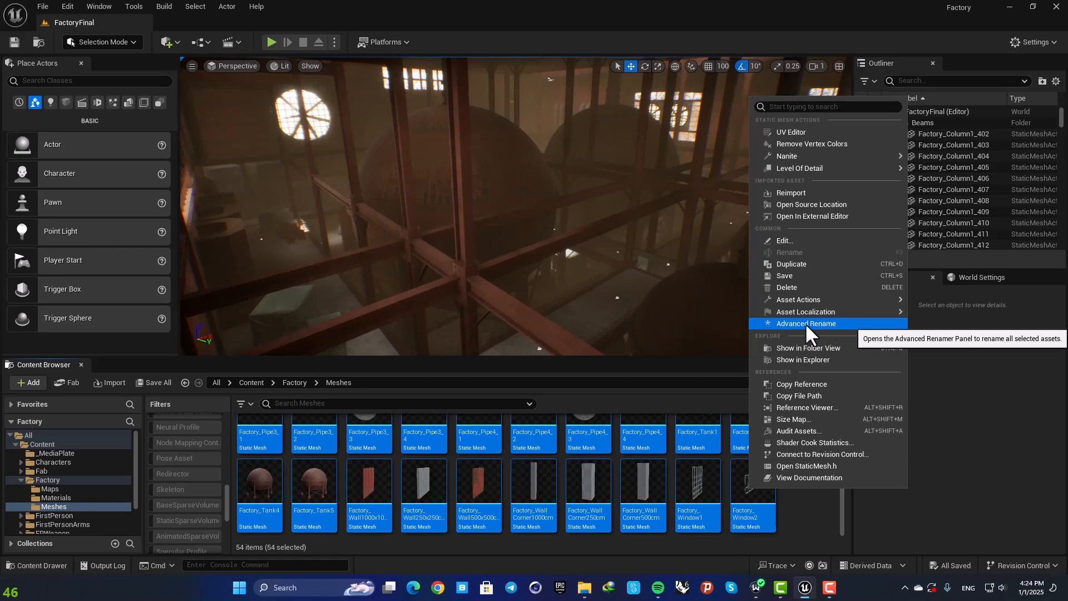
{"action": "left_click", "coordinate": [805, 323]}
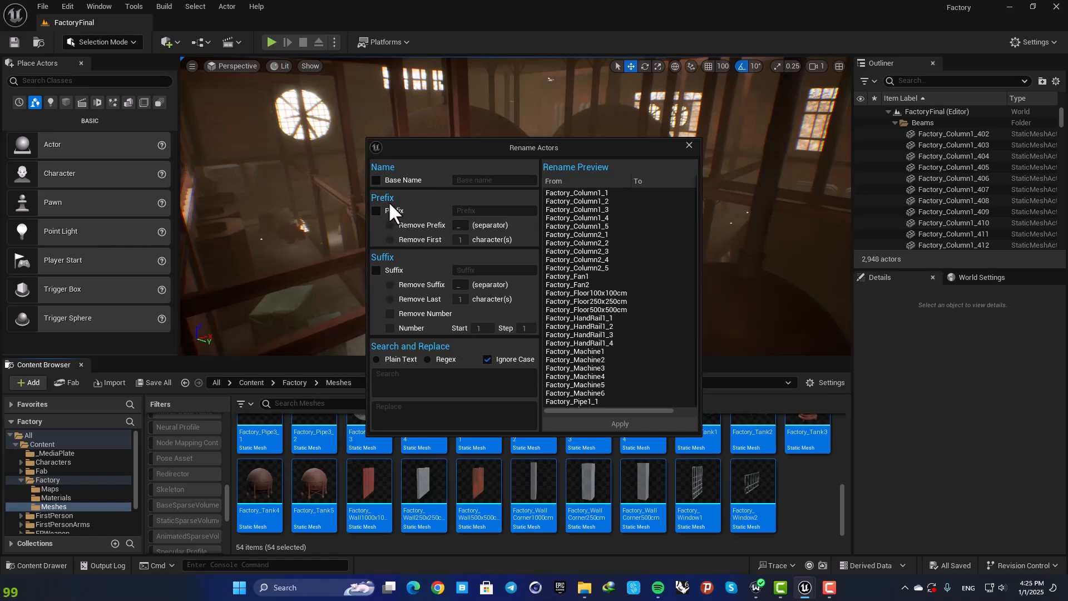
{"action": "mouse_move", "coordinate": [438, 277]}
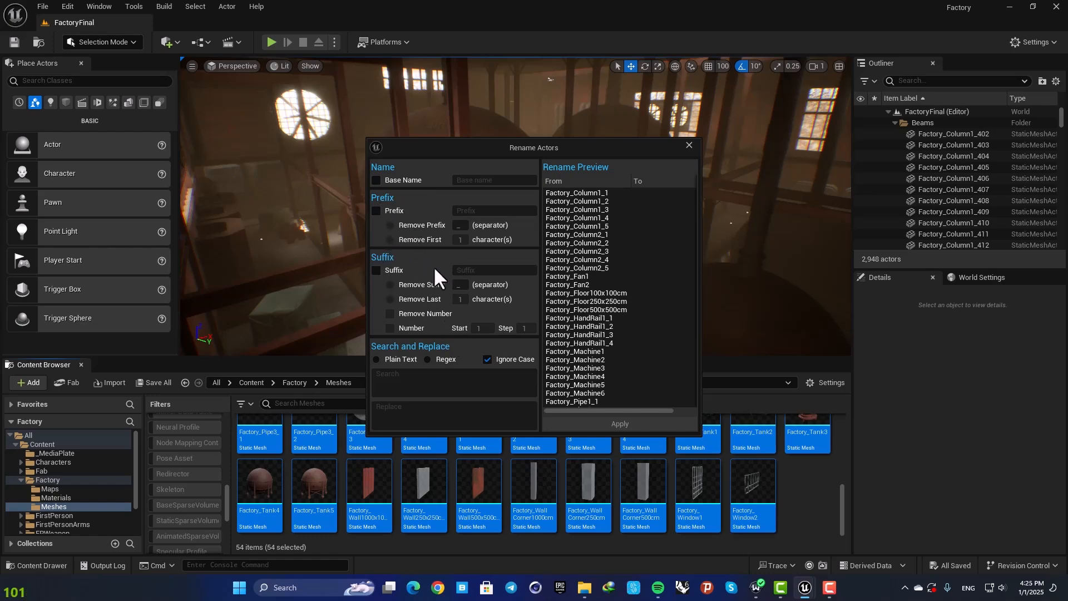
{"action": "mouse_move", "coordinate": [443, 204]}
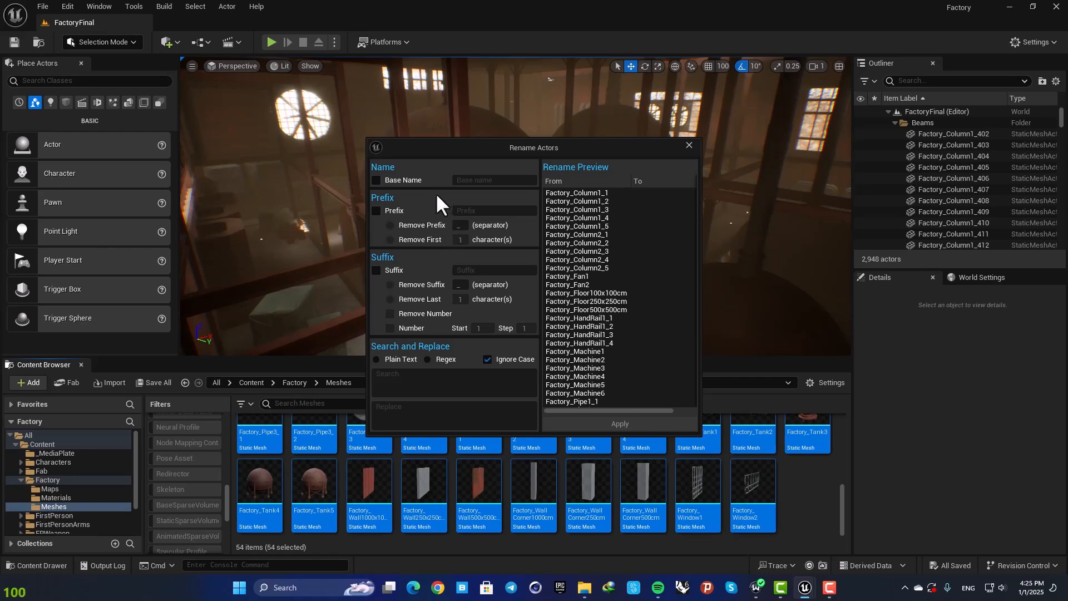
{"action": "mouse_move", "coordinate": [398, 218]}
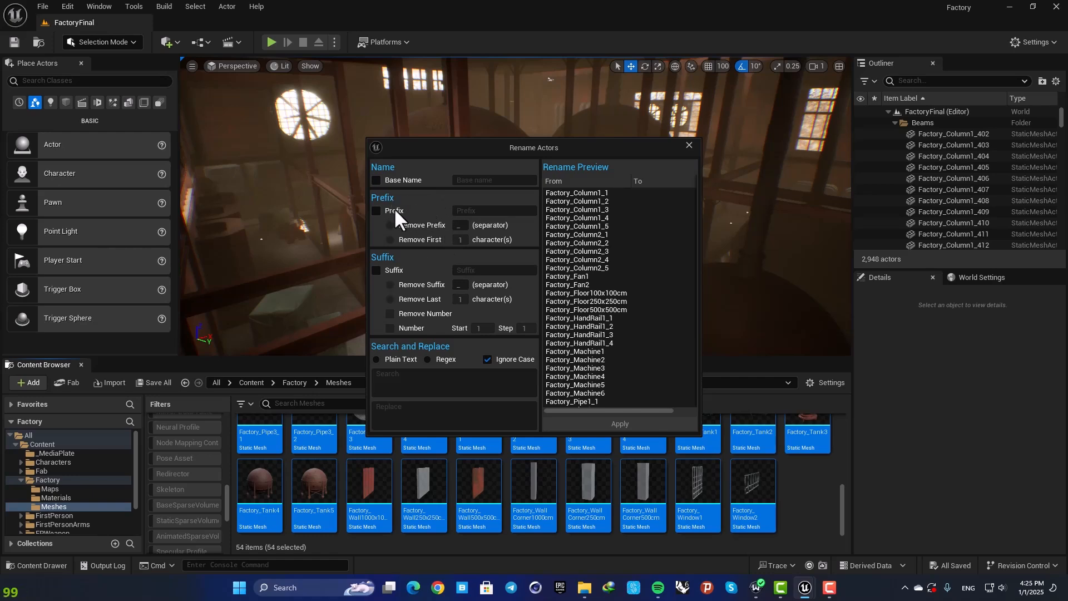
Enable the Prefix option and enter 'SM_' as the prefix.
{"action": "left_click", "coordinate": [376, 210]}
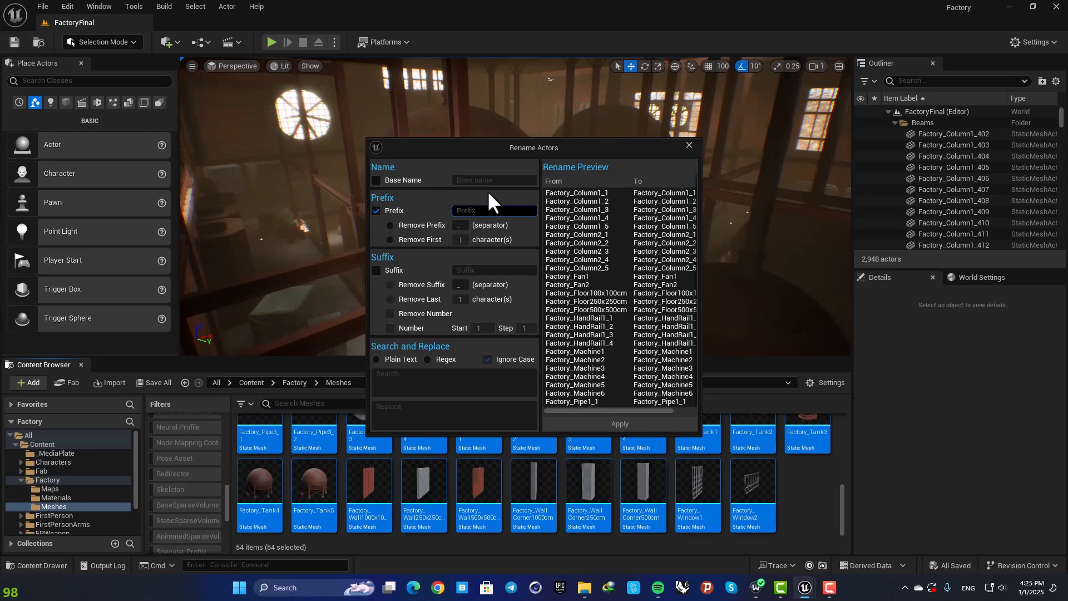
{"action": "type", "text": "SM"}
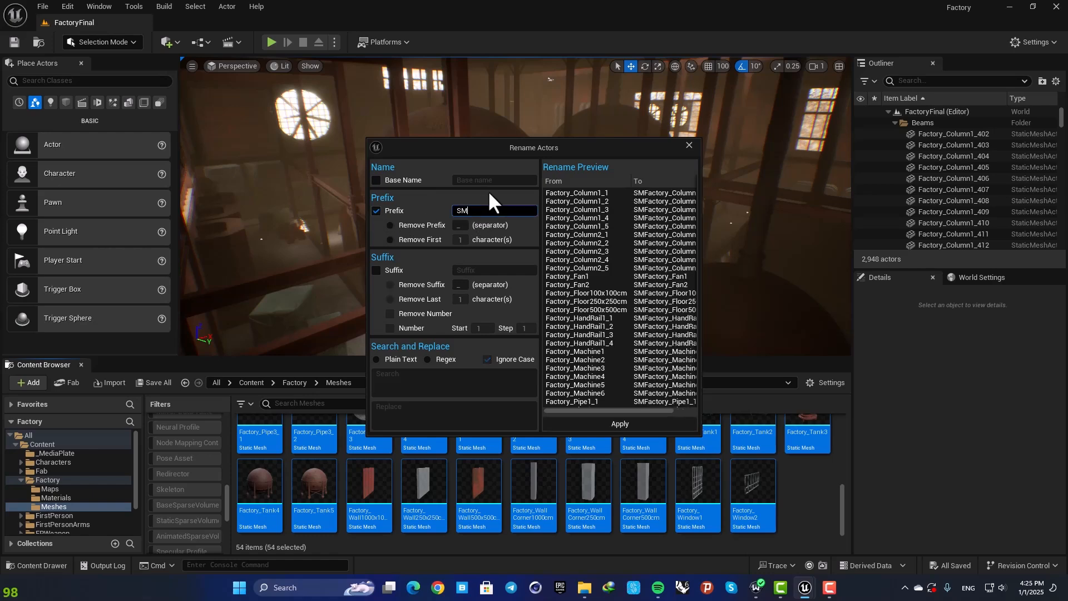
{"action": "type", "text": "_"}
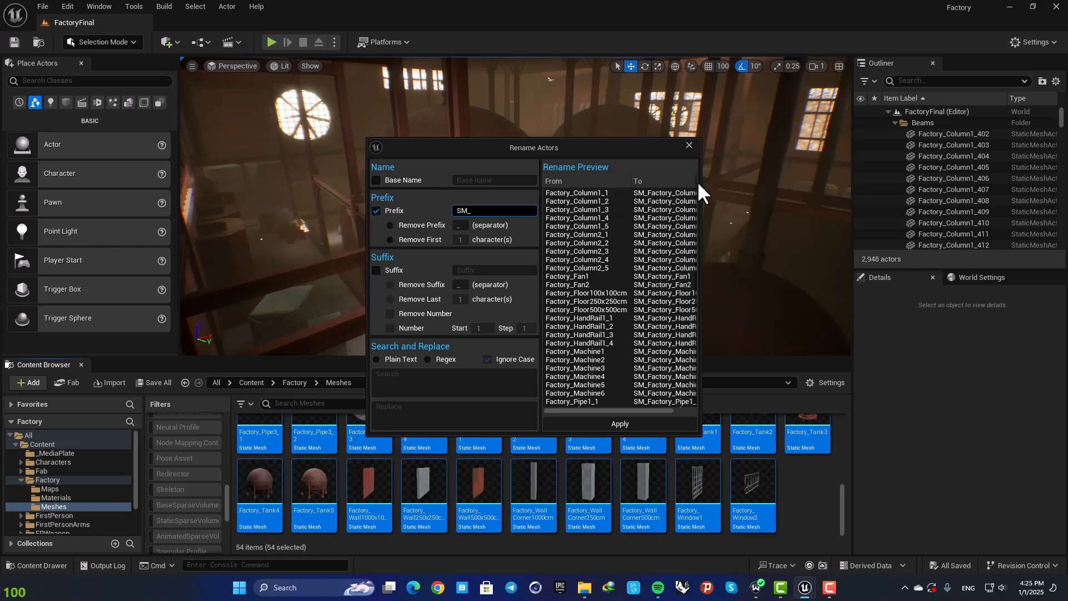
{"action": "mouse_move", "coordinate": [571, 205]}
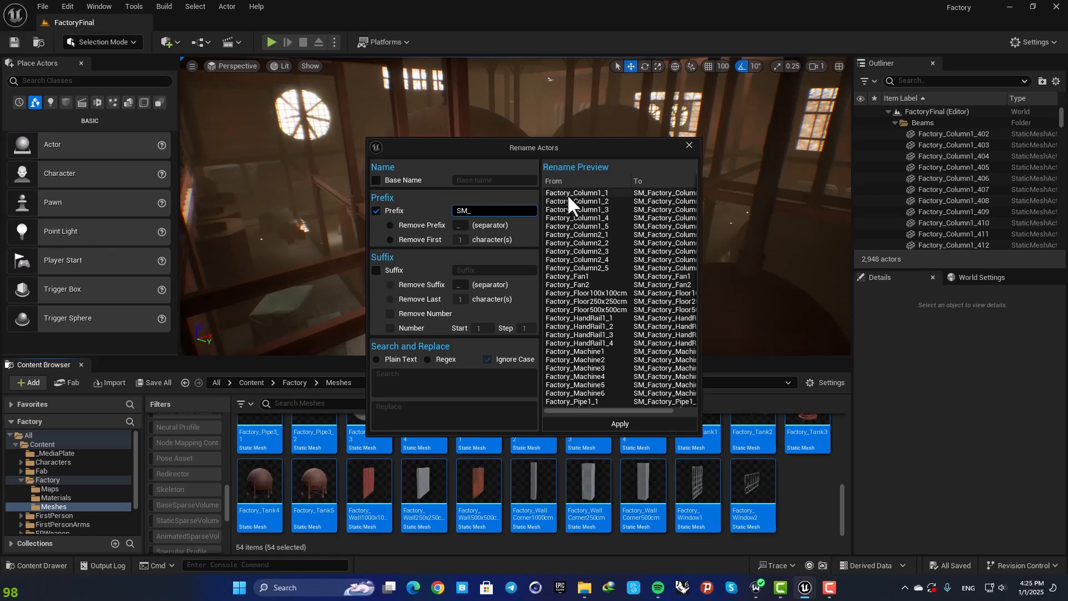
{"action": "mouse_move", "coordinate": [572, 204]}
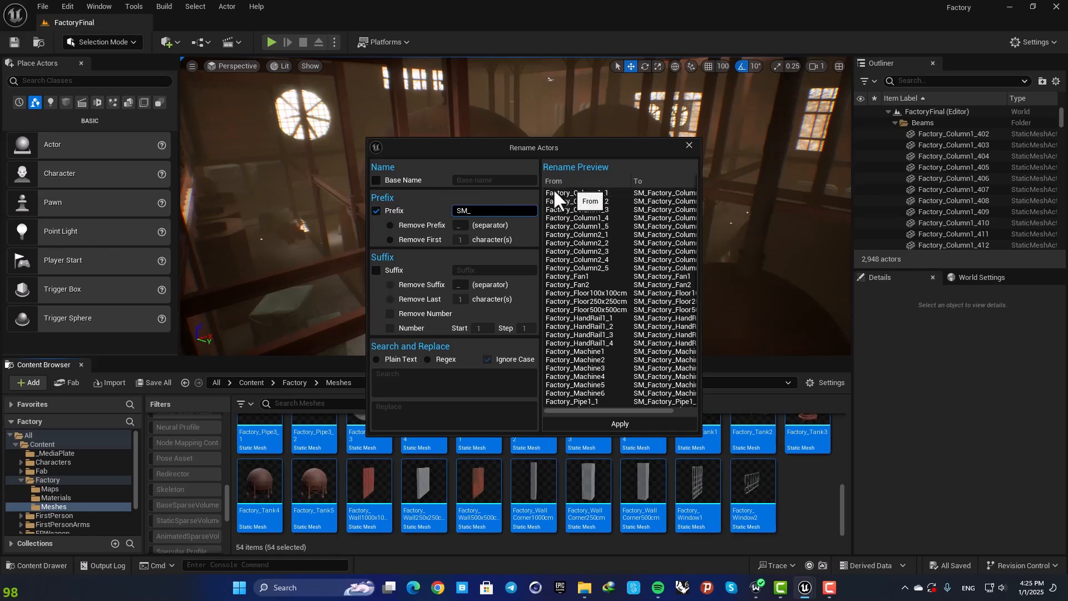
{"action": "mouse_move", "coordinate": [488, 340]}
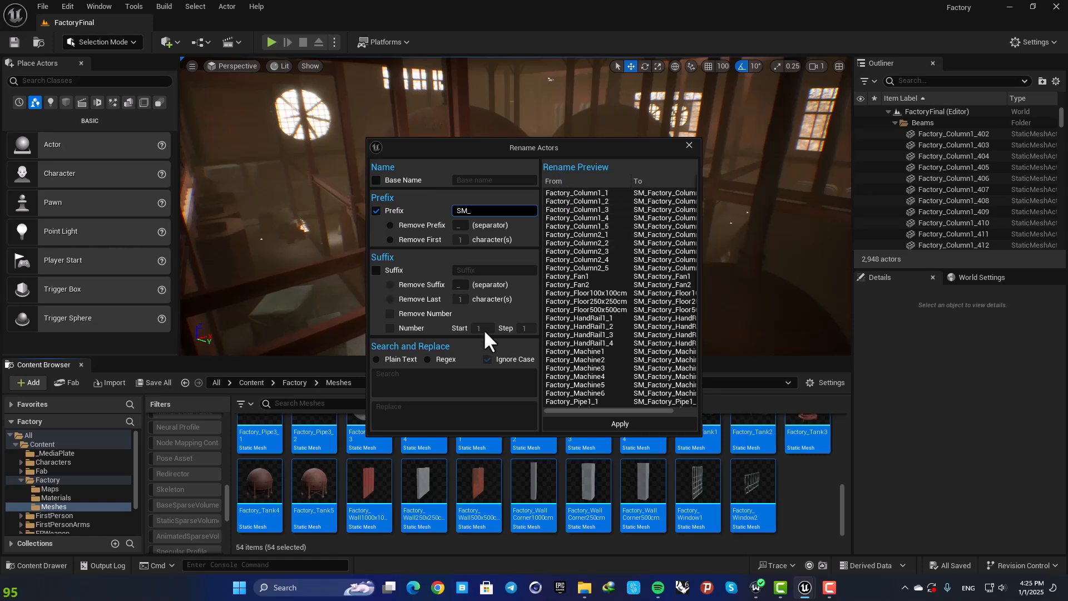
{"action": "mouse_move", "coordinate": [395, 235]}
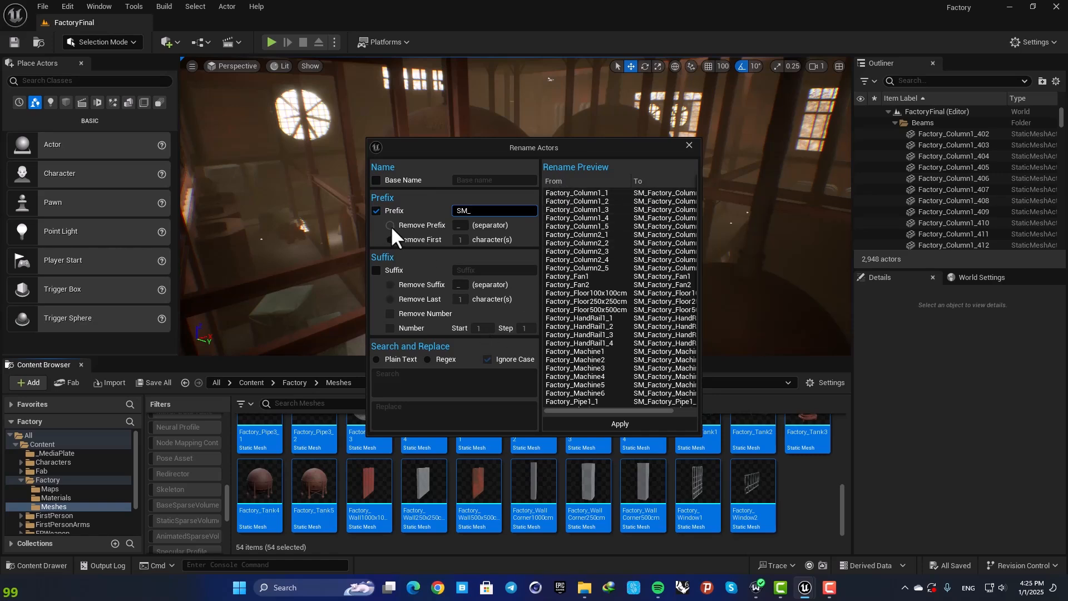
{"action": "mouse_move", "coordinate": [428, 256]}
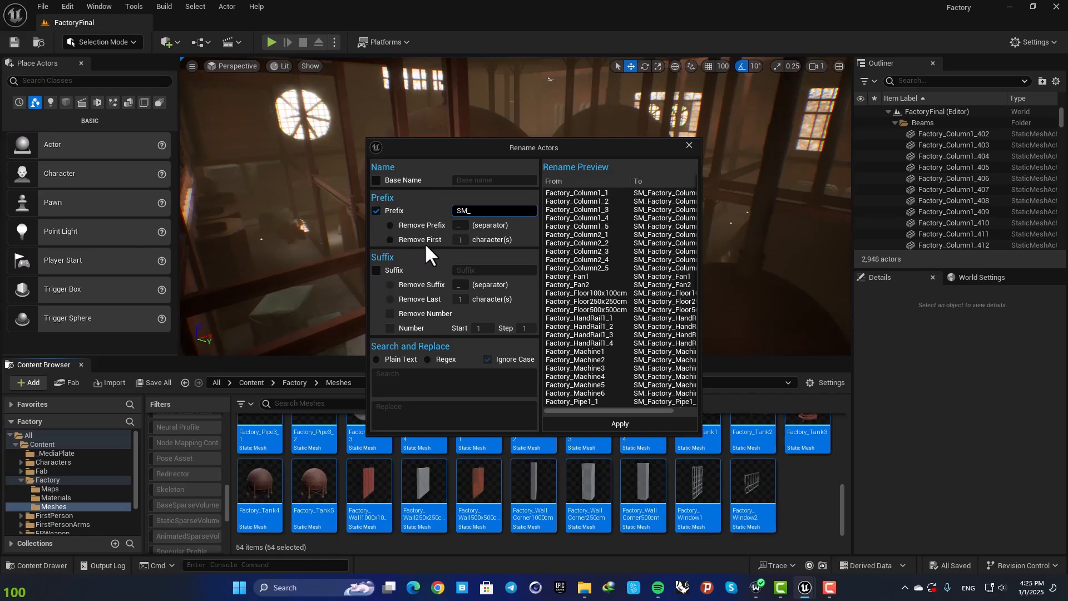
{"action": "mouse_move", "coordinate": [428, 306]}
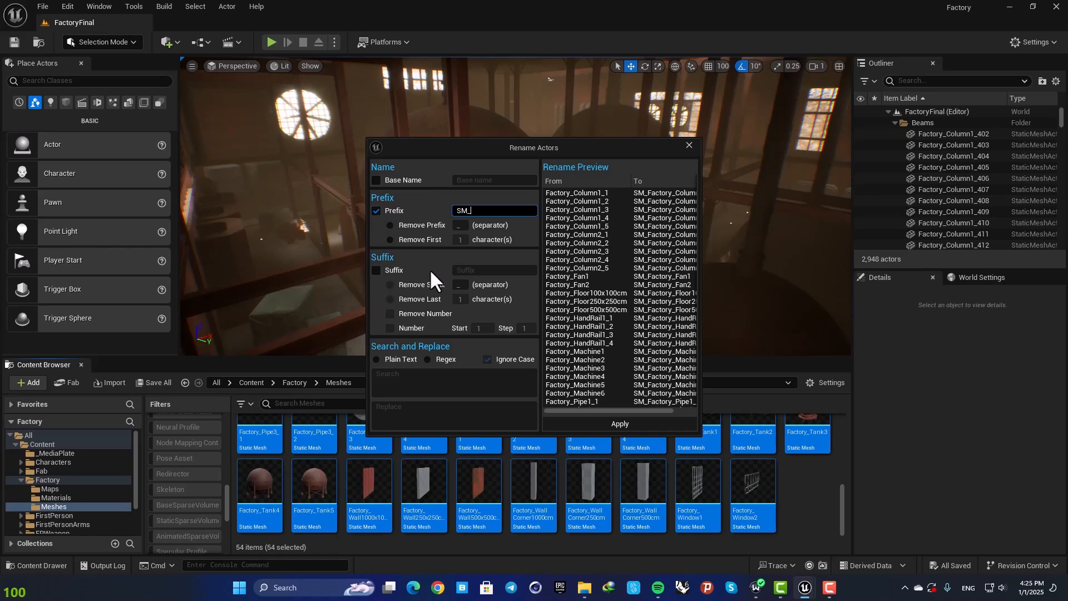
{"action": "mouse_move", "coordinate": [618, 424]}
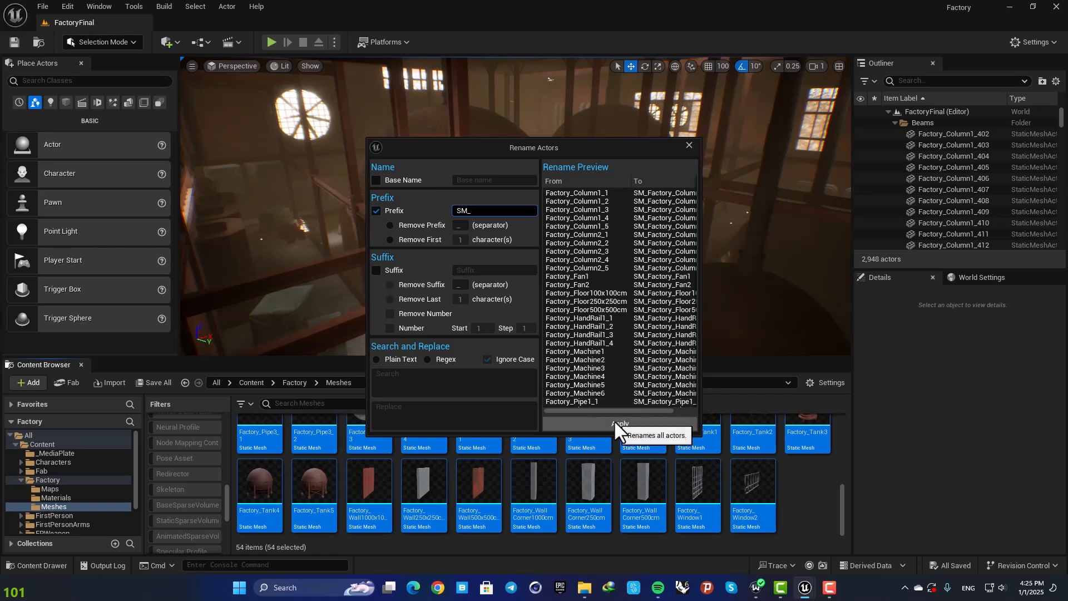
Apply the SM_ prefix rename, close the rename window, and select a renamed mesh to verify.
{"action": "left_click", "coordinate": [618, 425]}
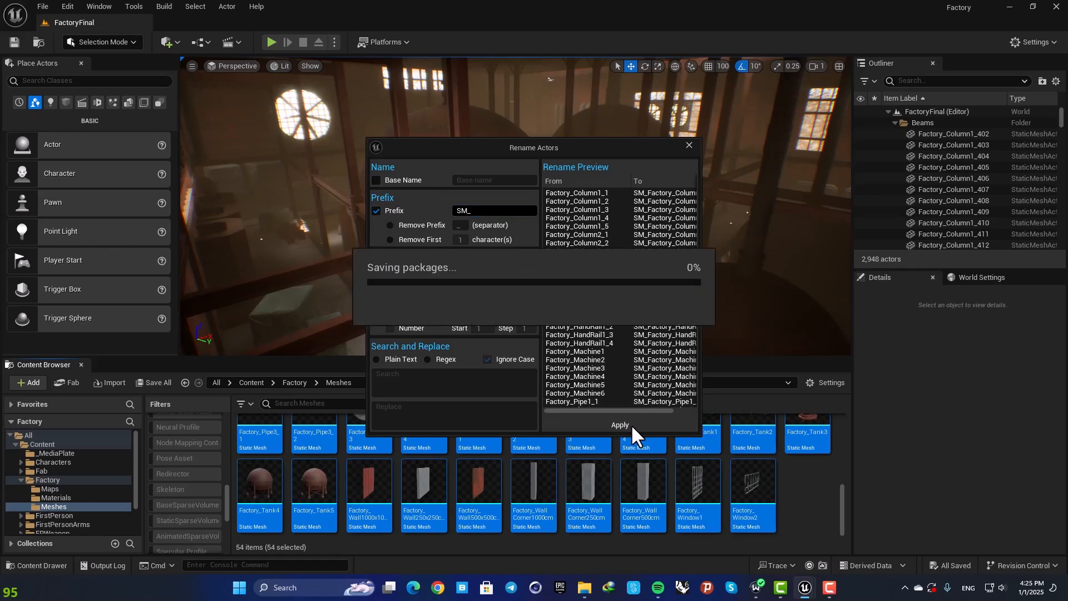
{"action": "left_click", "coordinate": [619, 424]}
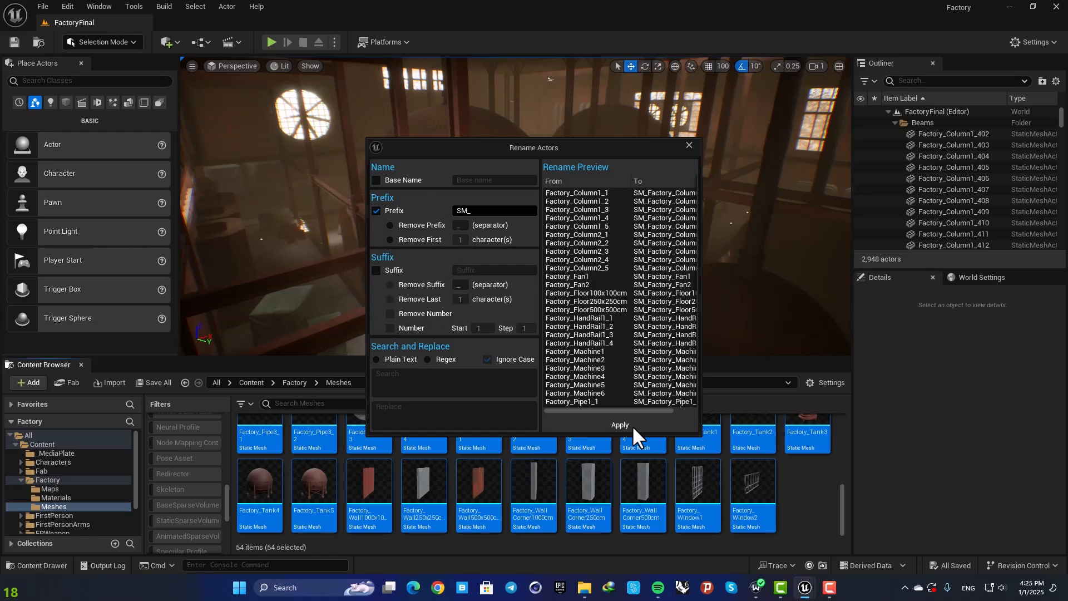
{"action": "left_click", "coordinate": [618, 424]}
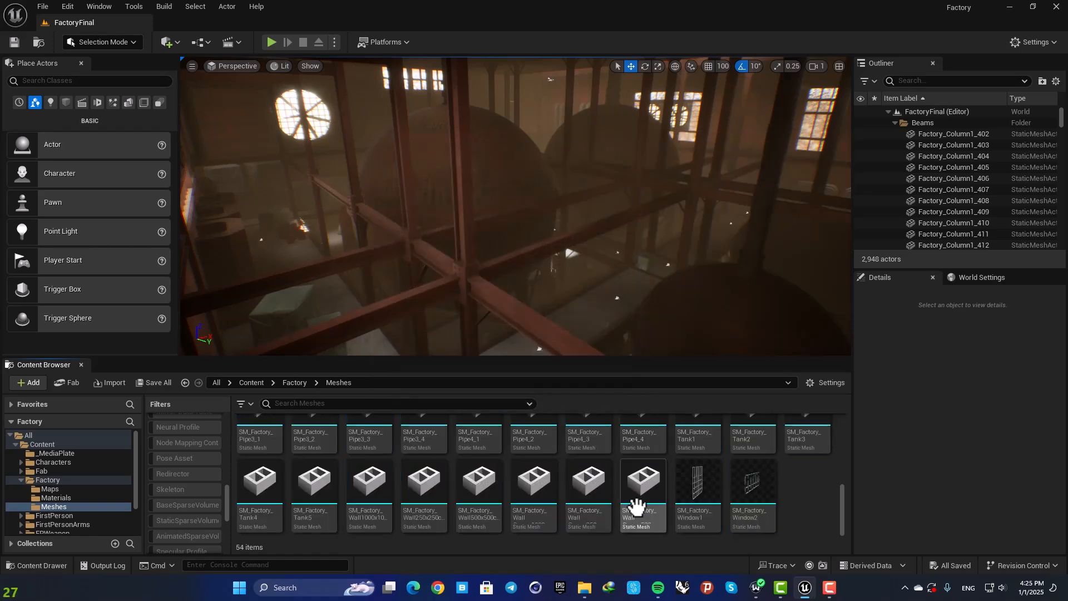
{"action": "left_click", "coordinate": [641, 484]}
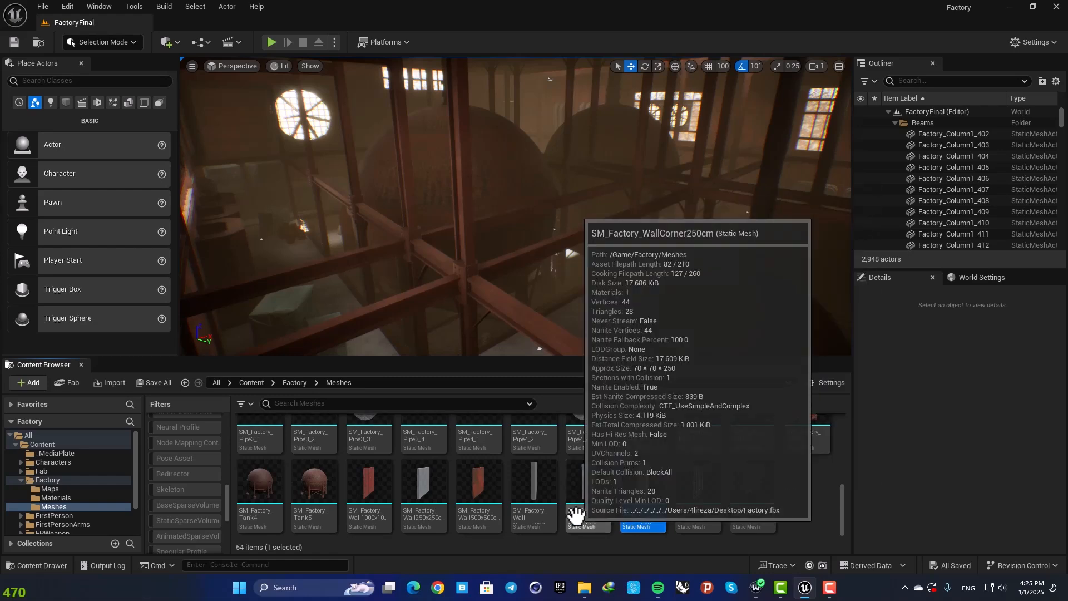